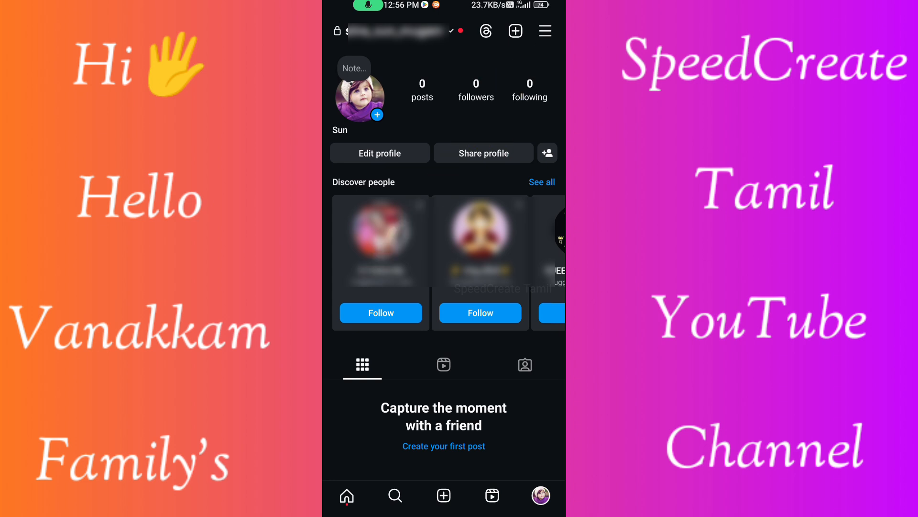
# Reach the Data usage and media quality entry in Settings and activity.
pyautogui.click(544, 31)
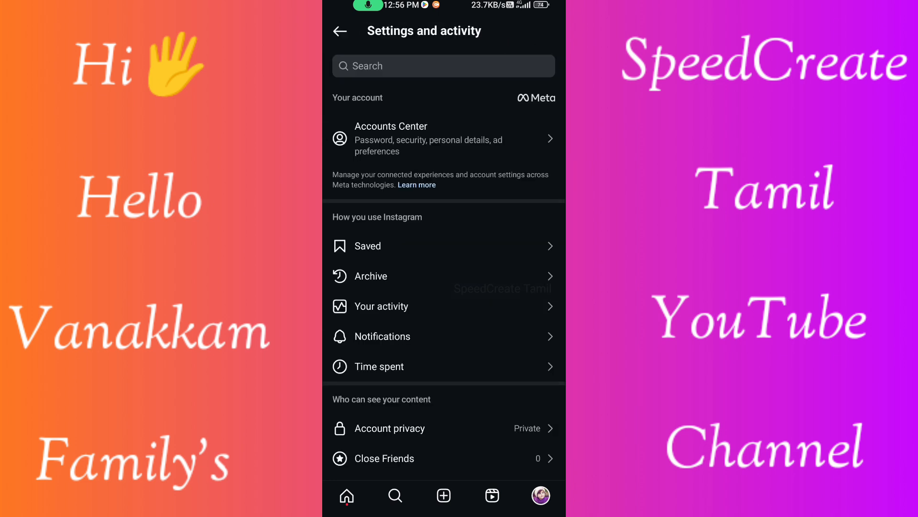
pyautogui.scroll(-3)
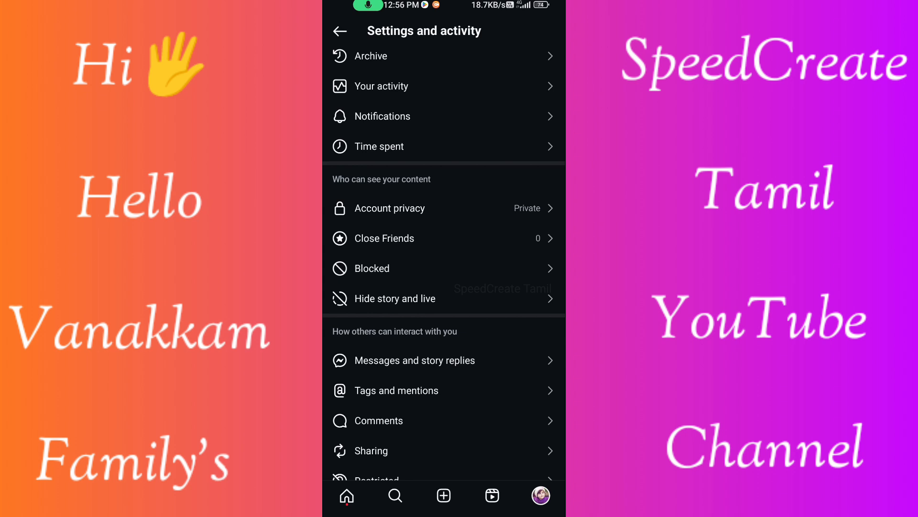
pyautogui.scroll(-3)
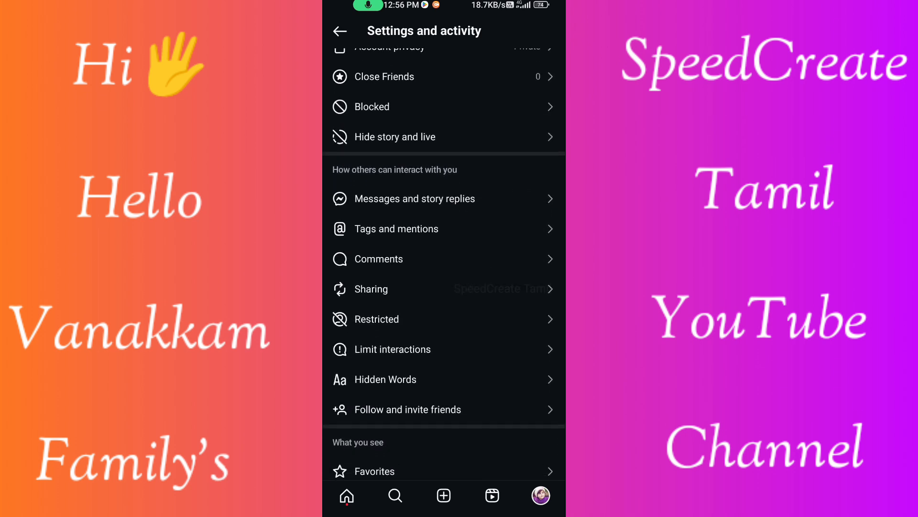
pyautogui.scroll(-3)
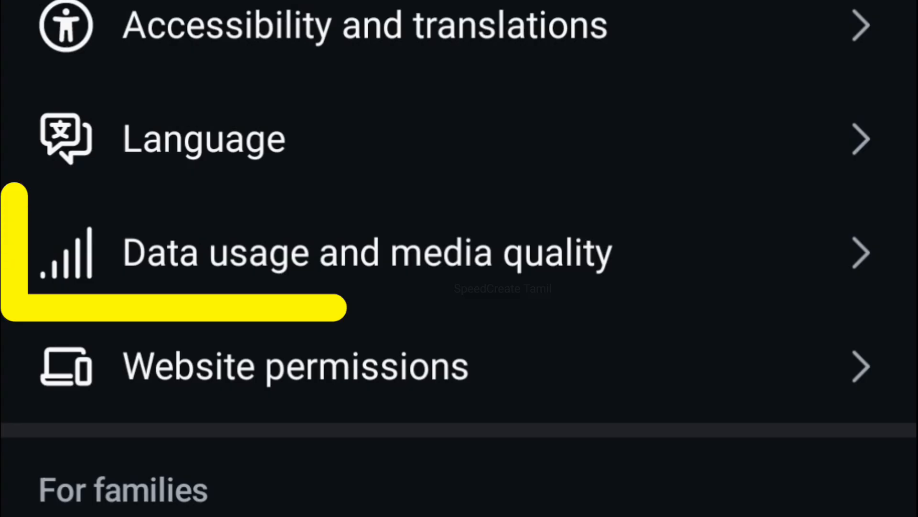
# Switch Data Saver on in the Cellular data settings.
pyautogui.click(368, 253)
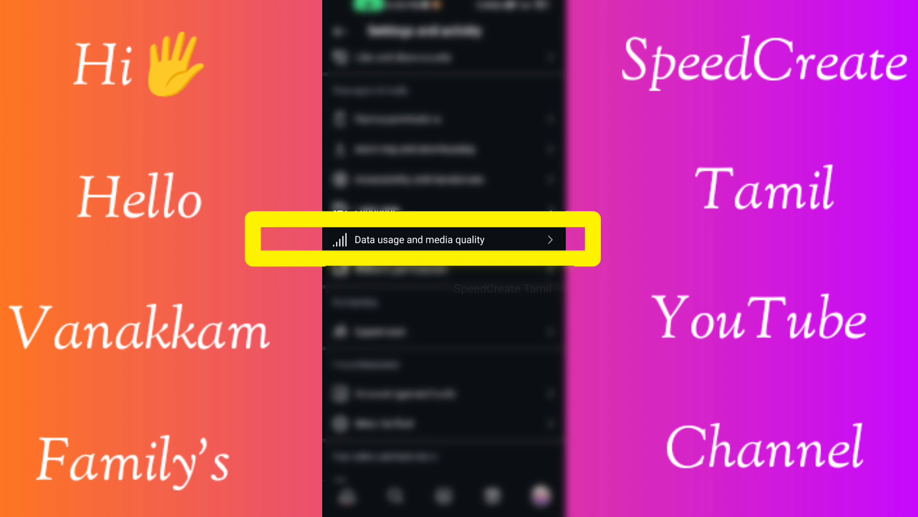
pyautogui.click(411, 240)
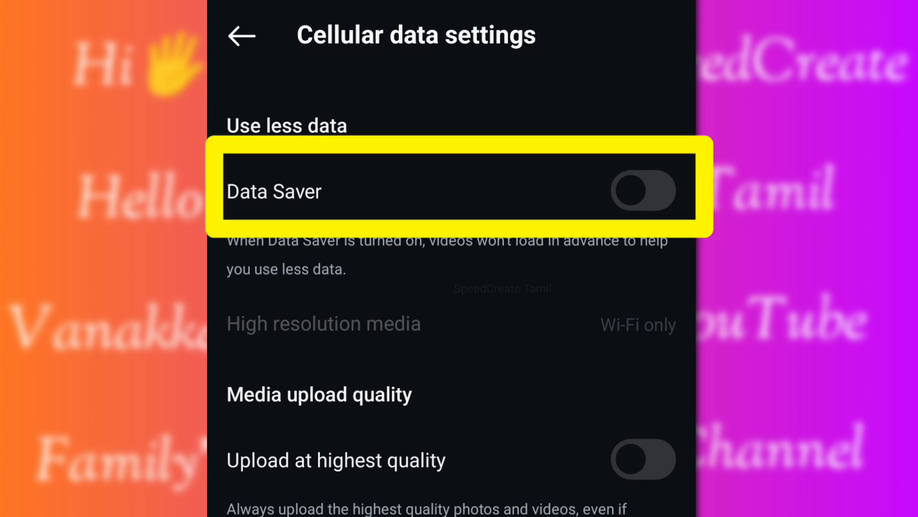
pyautogui.click(642, 190)
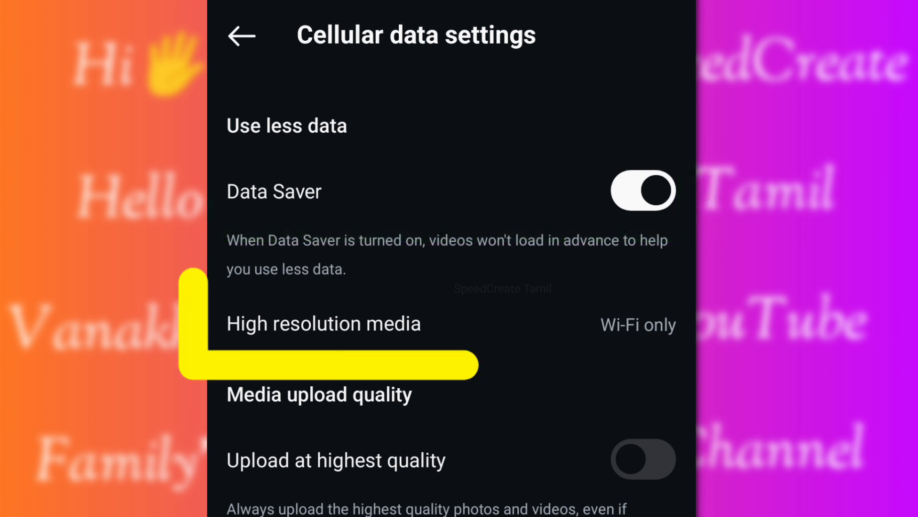
# Keep high resolution media loading on Wi-Fi only among Never, Wi-Fi only and Cellular + WiFi.
pyautogui.click(323, 324)
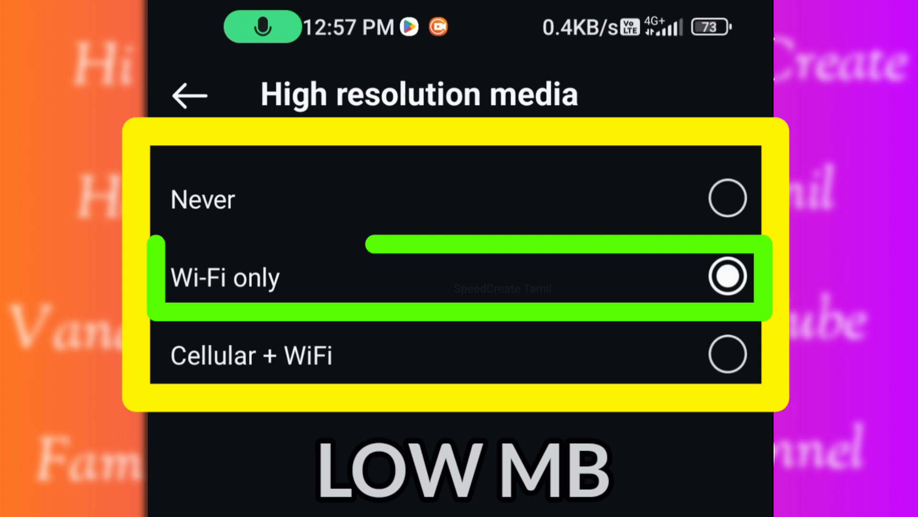
pyautogui.click(728, 276)
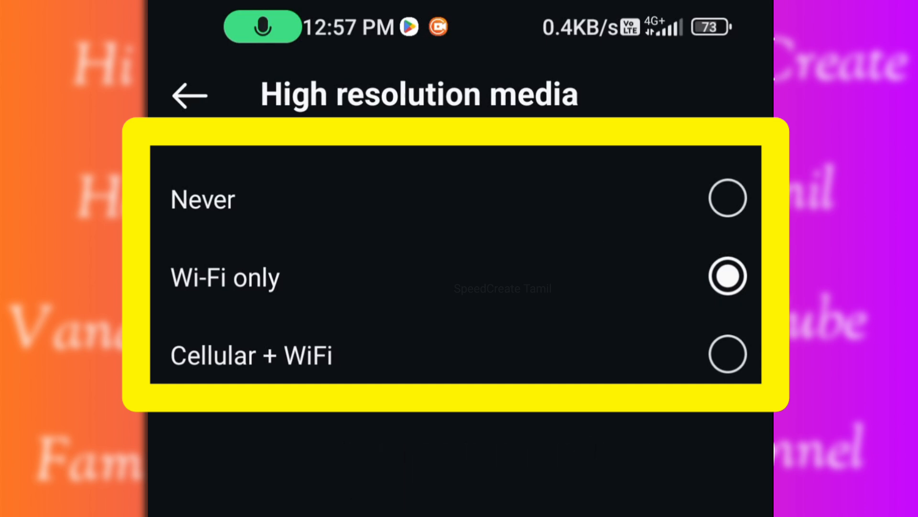
pyautogui.click(458, 354)
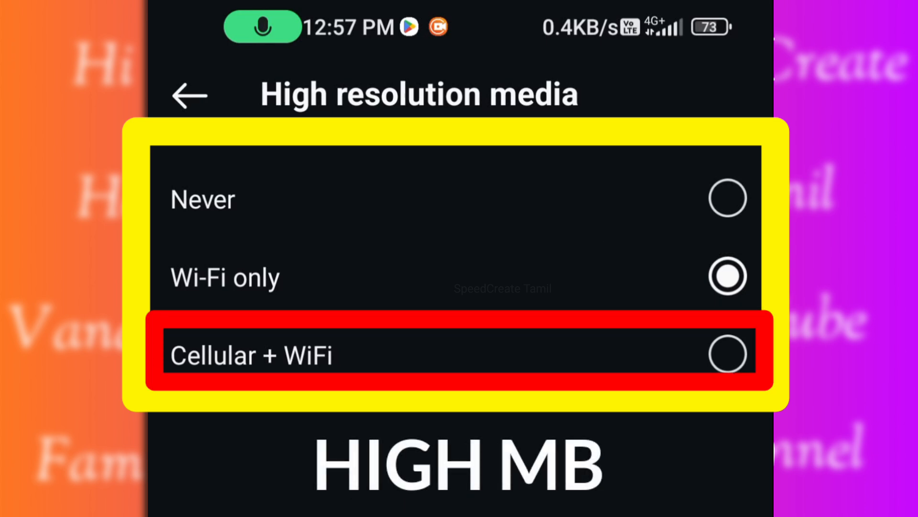